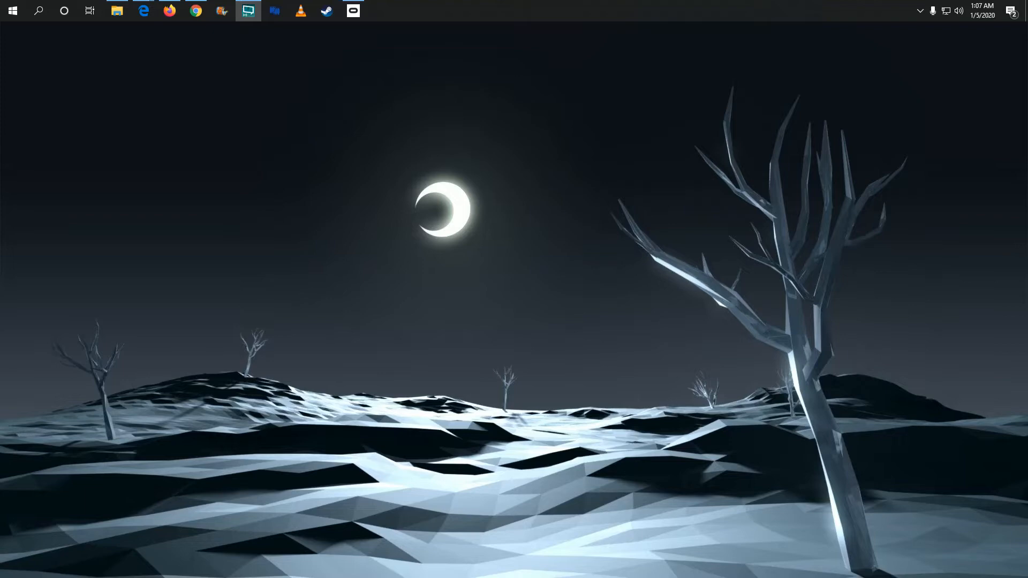
pyautogui.moveTo(322, 219)
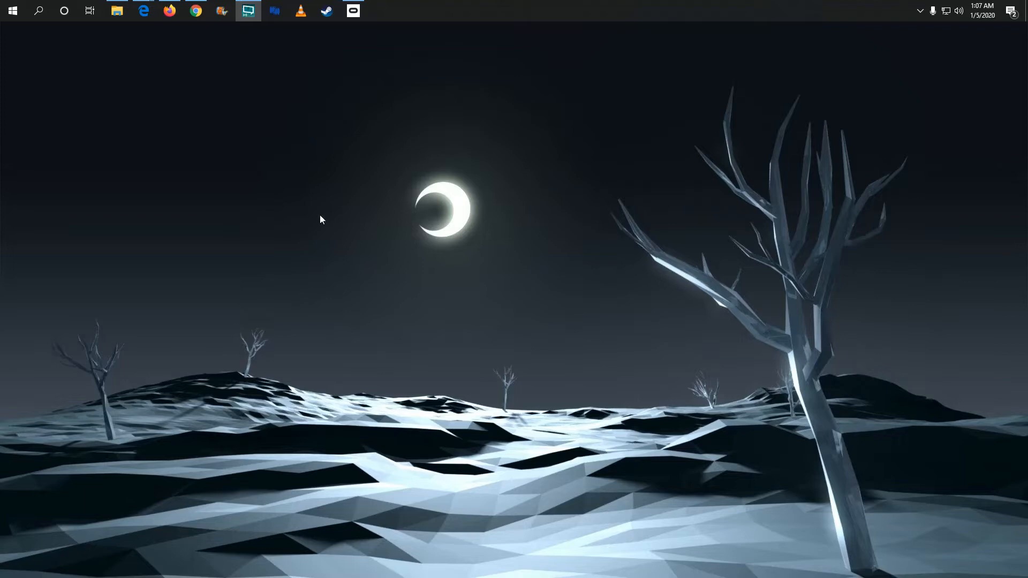
pyautogui.moveTo(12, 10)
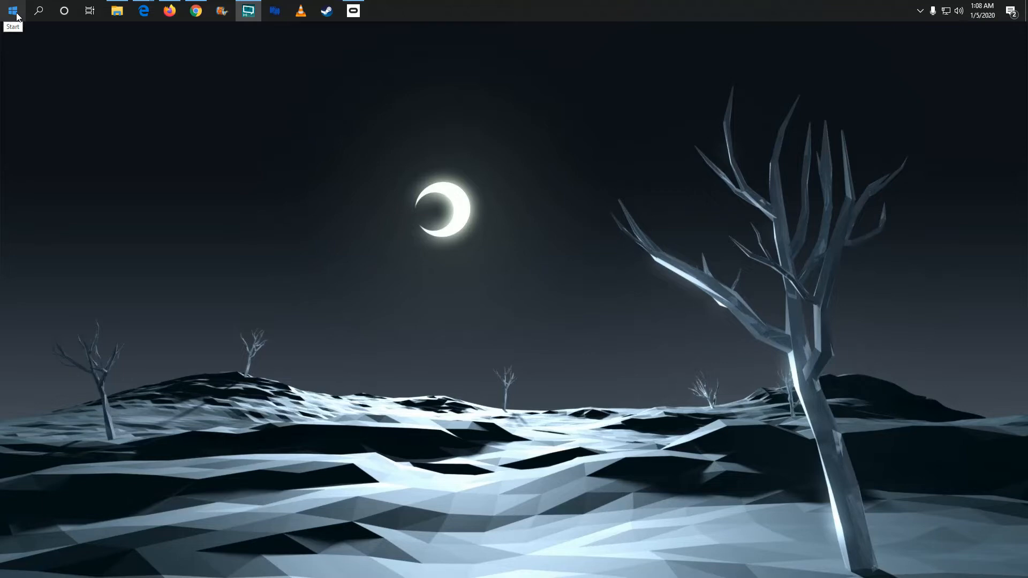
# Step: Bring up the Start menu from the taskbar
pyautogui.click(12, 11)
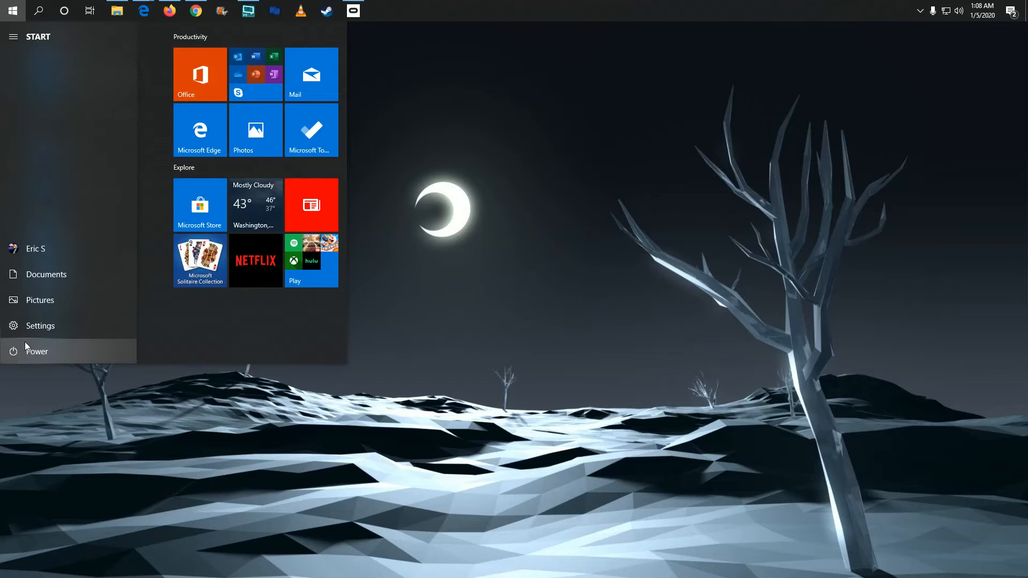
pyautogui.moveTo(23, 335)
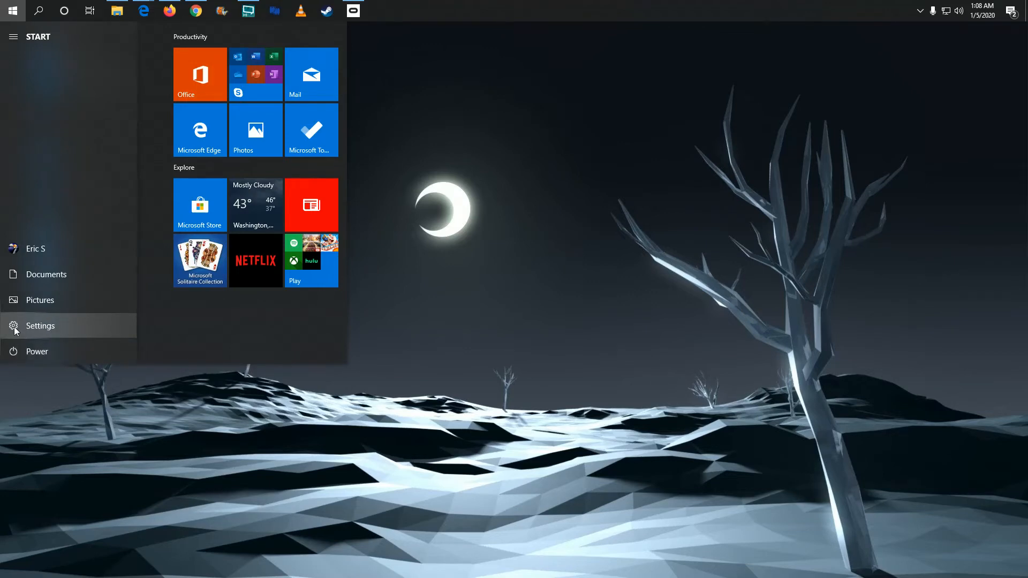
# Step: Launch Settings and search 'remo' to surface Add or remove programs
pyautogui.click(39, 325)
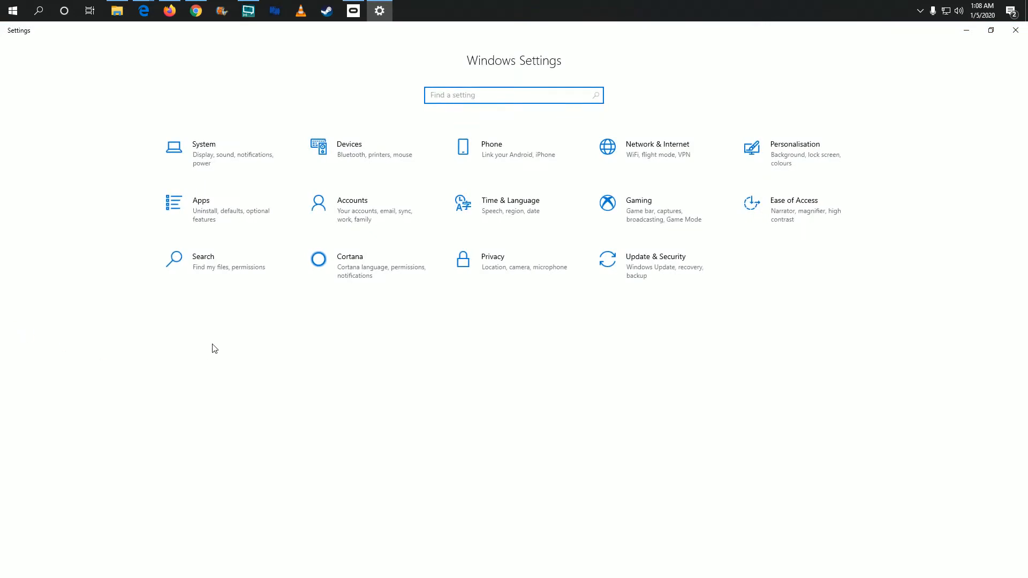
pyautogui.moveTo(376, 131)
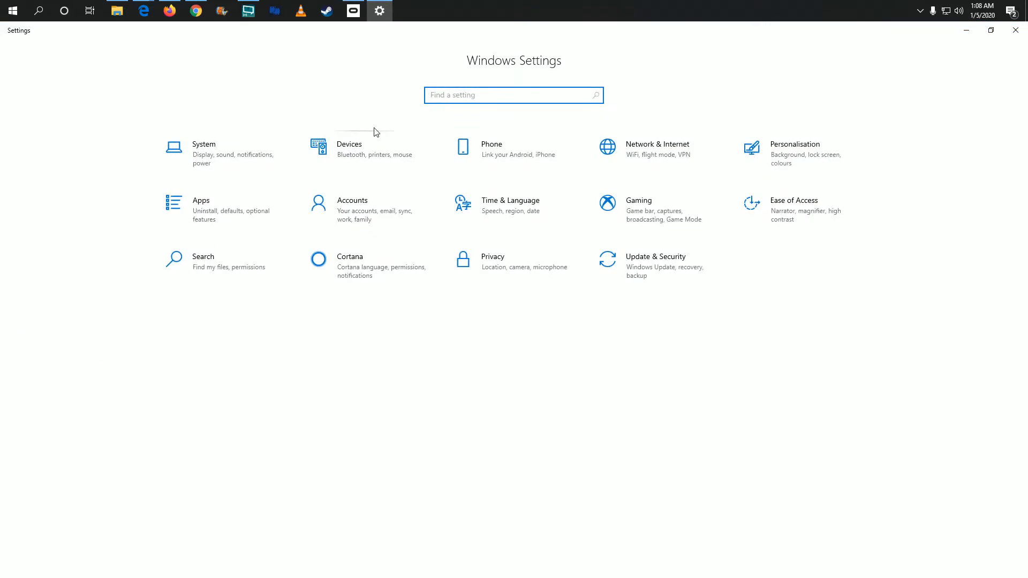
pyautogui.click(513, 95)
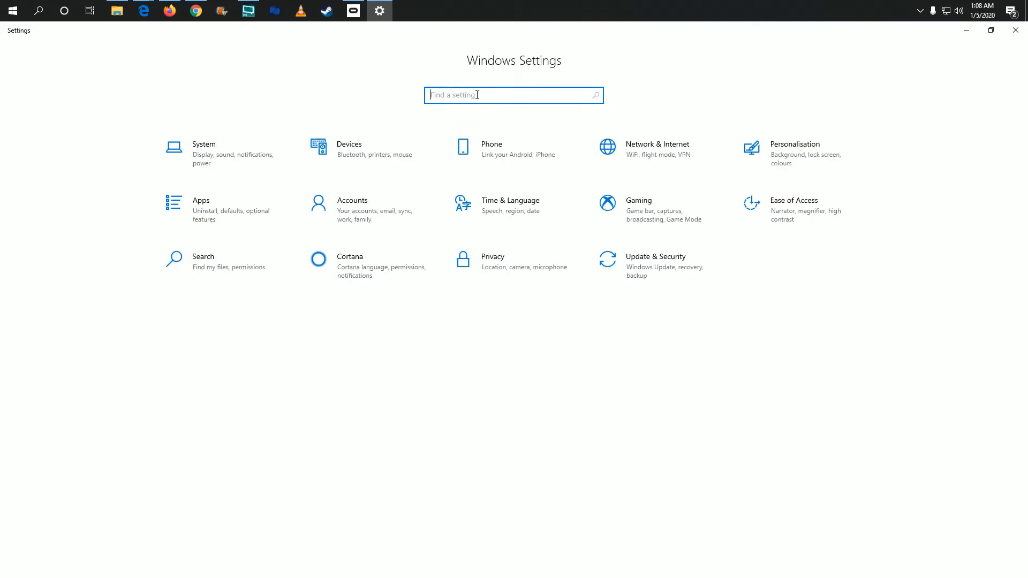
pyautogui.write('remove')
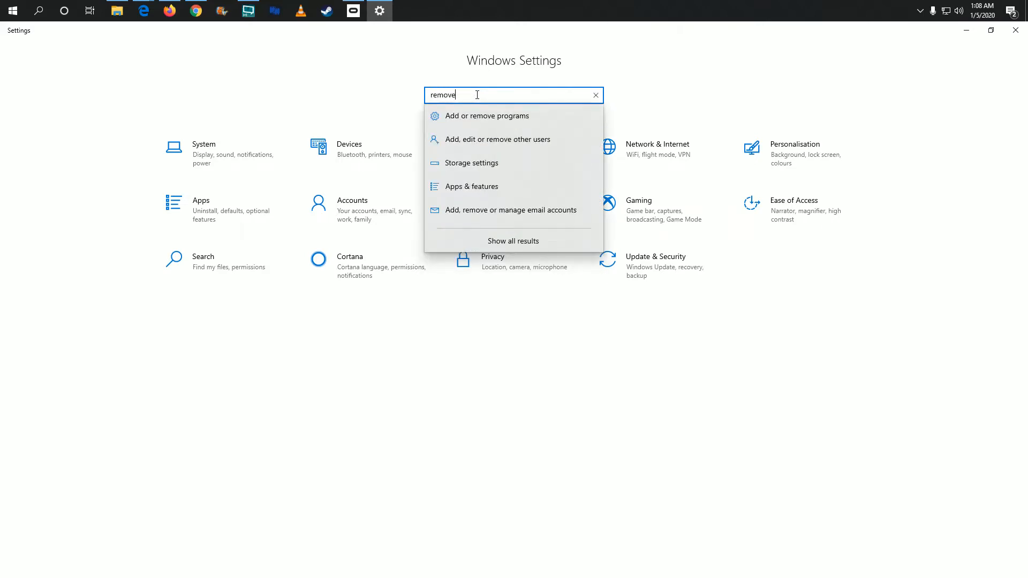
pyautogui.moveTo(467, 116)
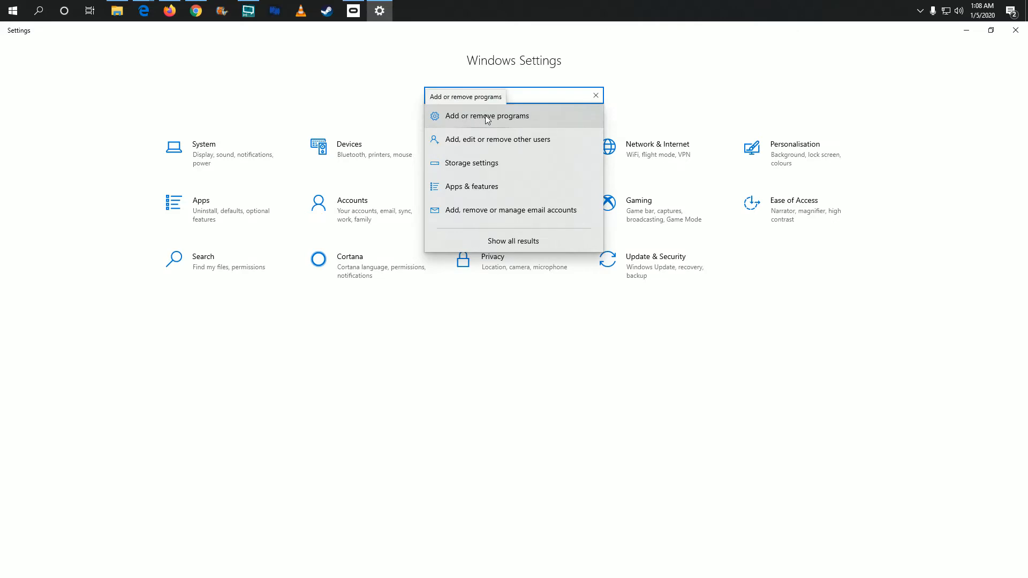
# Step: Show Apps & features sorted by size, GIMP 2.10.14 listed largest
pyautogui.click(488, 116)
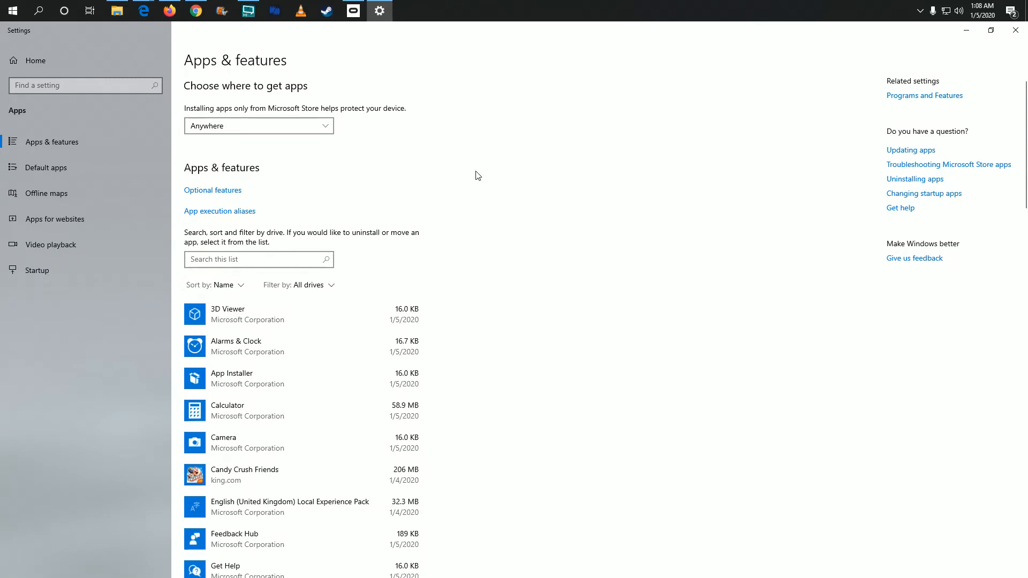
pyautogui.scroll(-3)
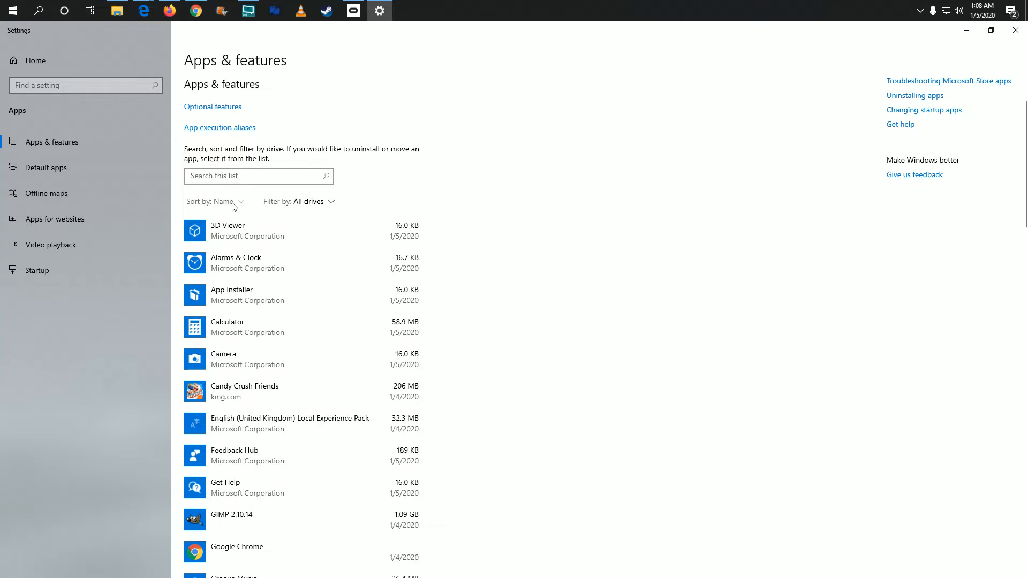
pyautogui.click(214, 201)
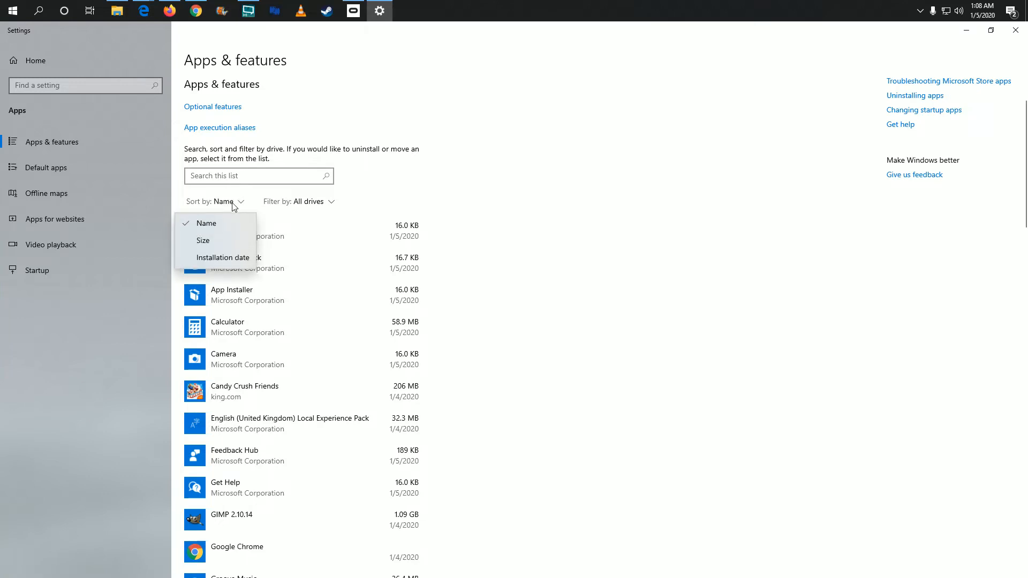
pyautogui.moveTo(222, 257)
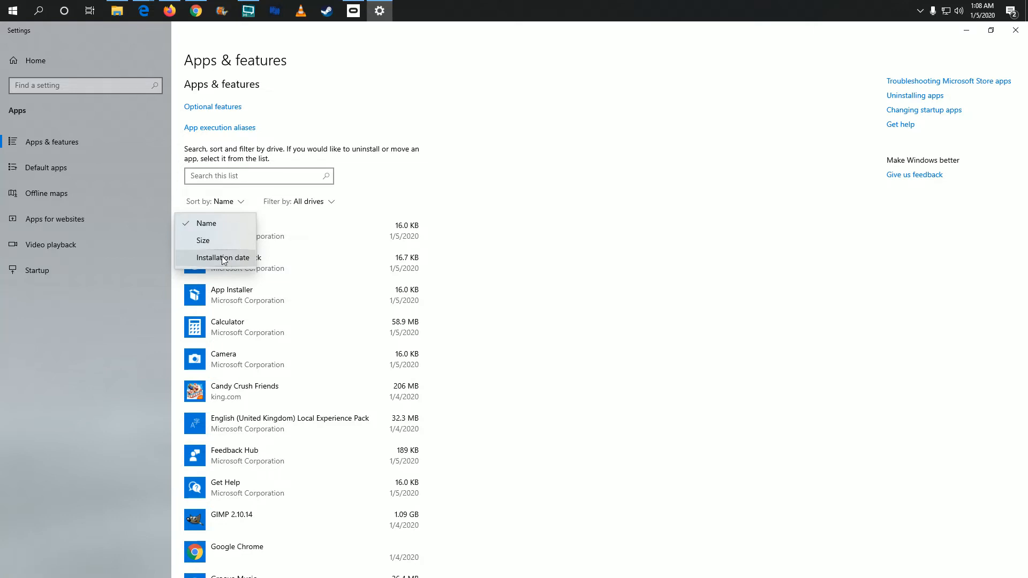
pyautogui.click(204, 241)
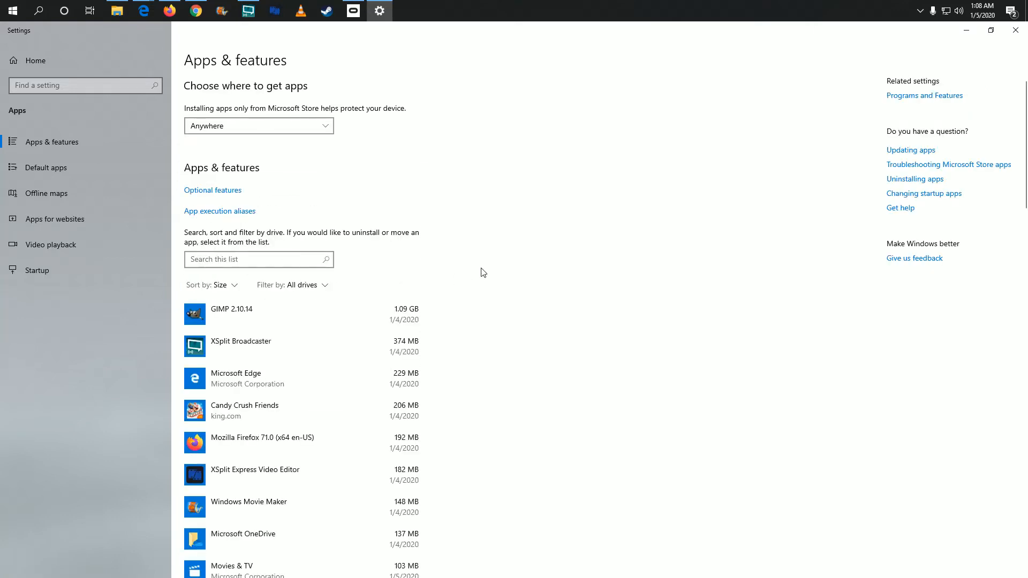
pyautogui.scroll(-3)
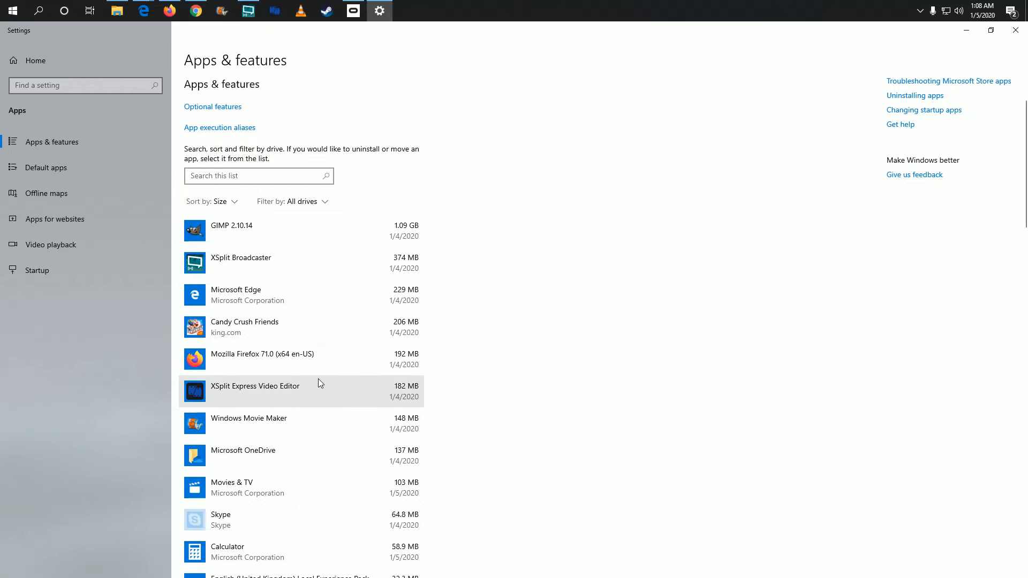
pyautogui.moveTo(291, 334)
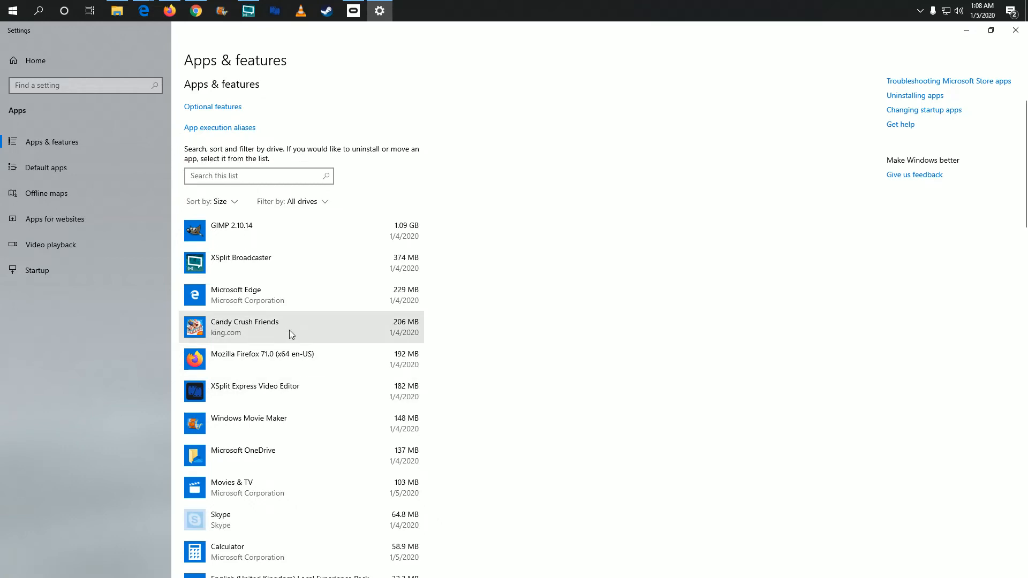
pyautogui.moveTo(310, 329)
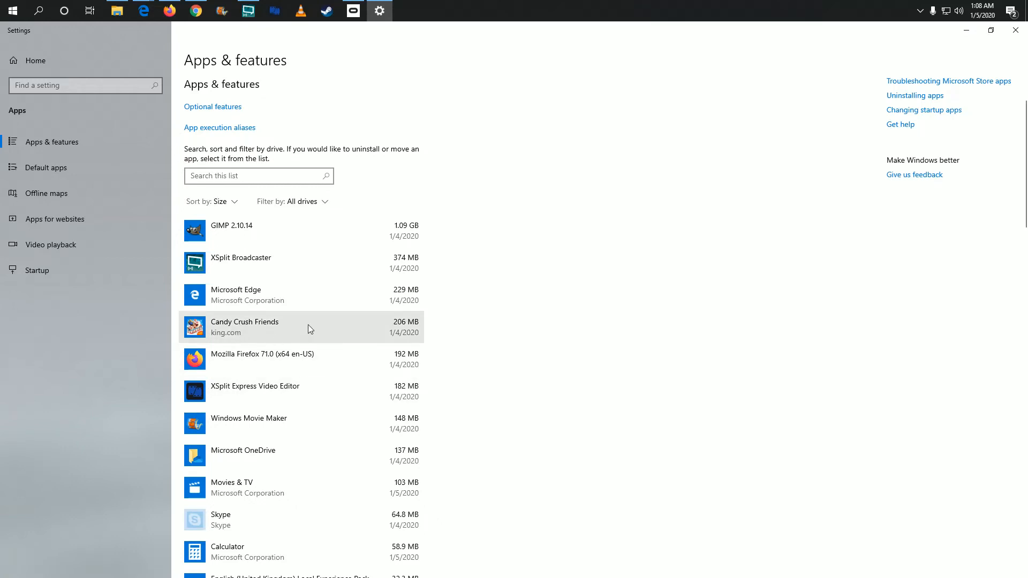
pyautogui.moveTo(279, 337)
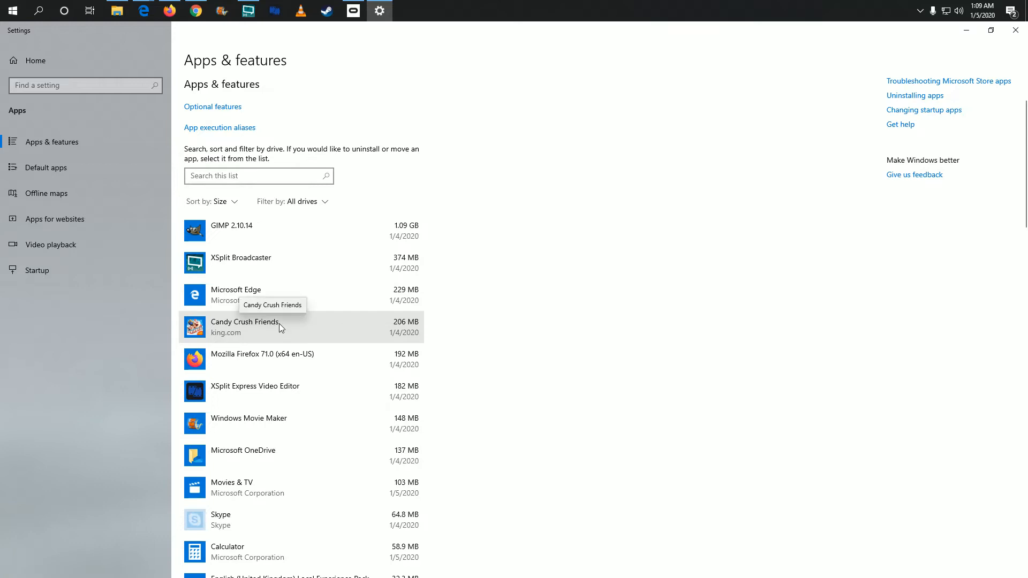
# Step: Uninstall Candy Crush Friends and confirm its removal
pyautogui.click(275, 326)
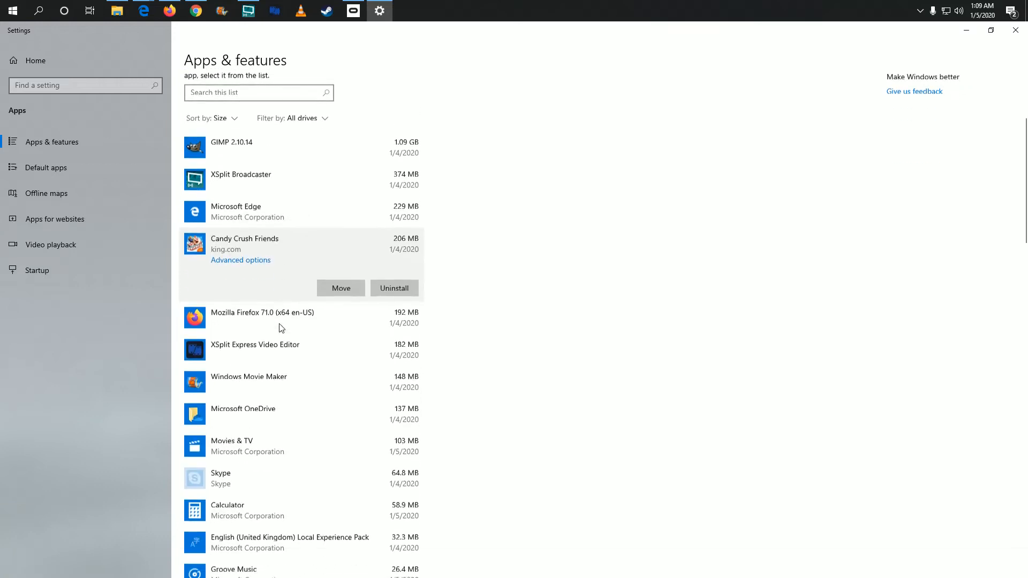
pyautogui.moveTo(360, 281)
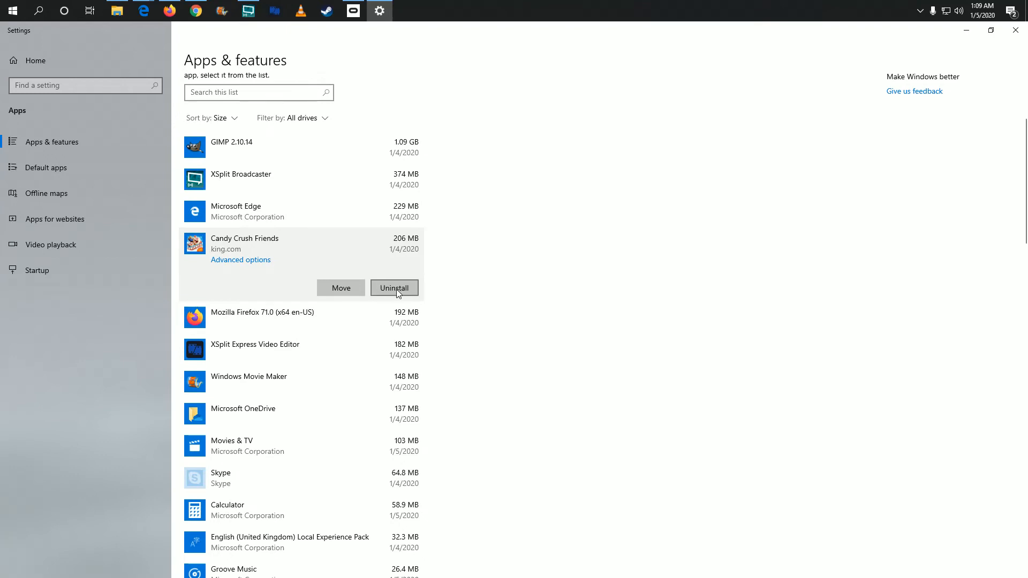
pyautogui.click(394, 288)
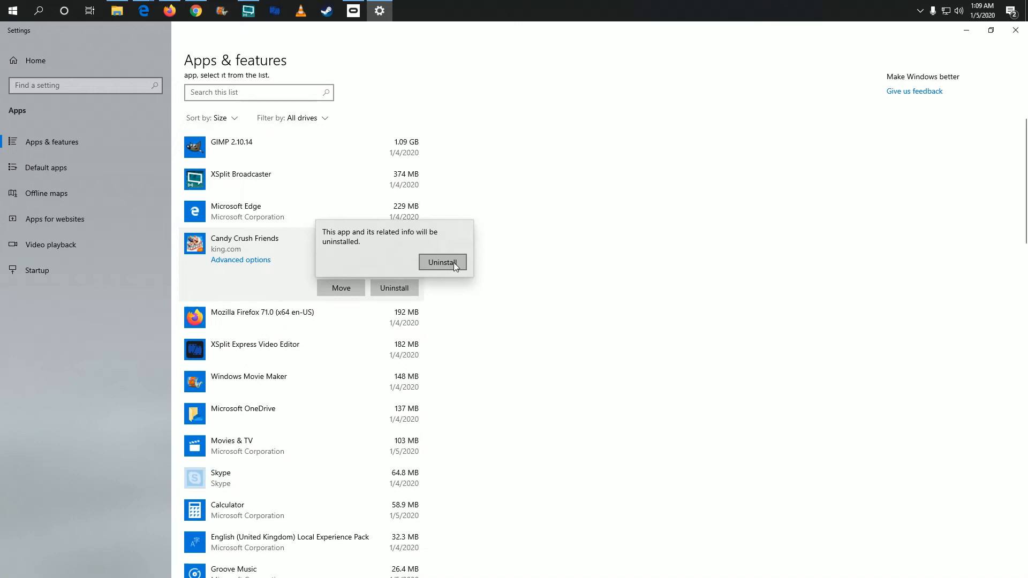
pyautogui.click(443, 261)
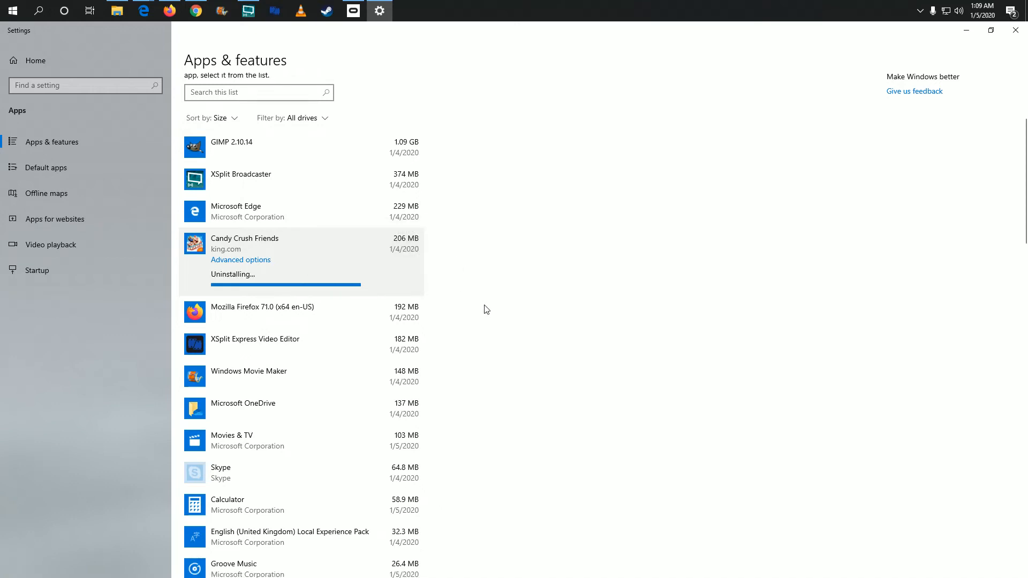
pyautogui.moveTo(501, 307)
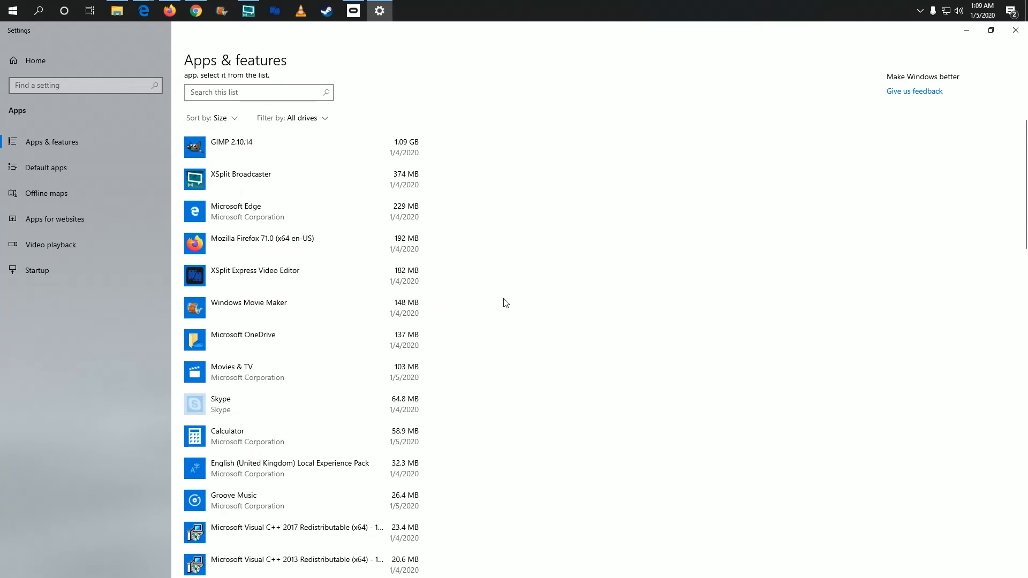
pyautogui.moveTo(509, 295)
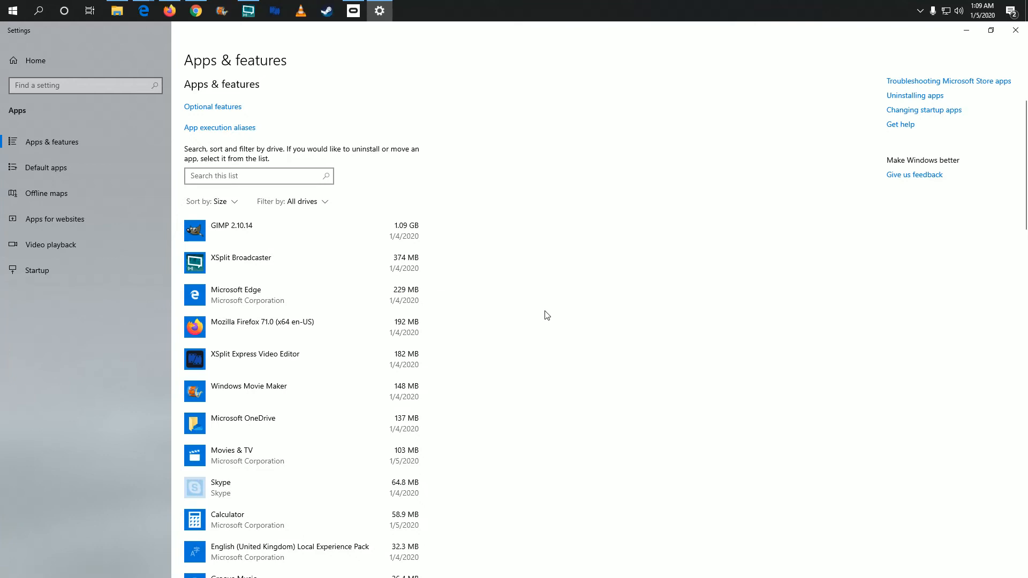
pyautogui.moveTo(545, 278)
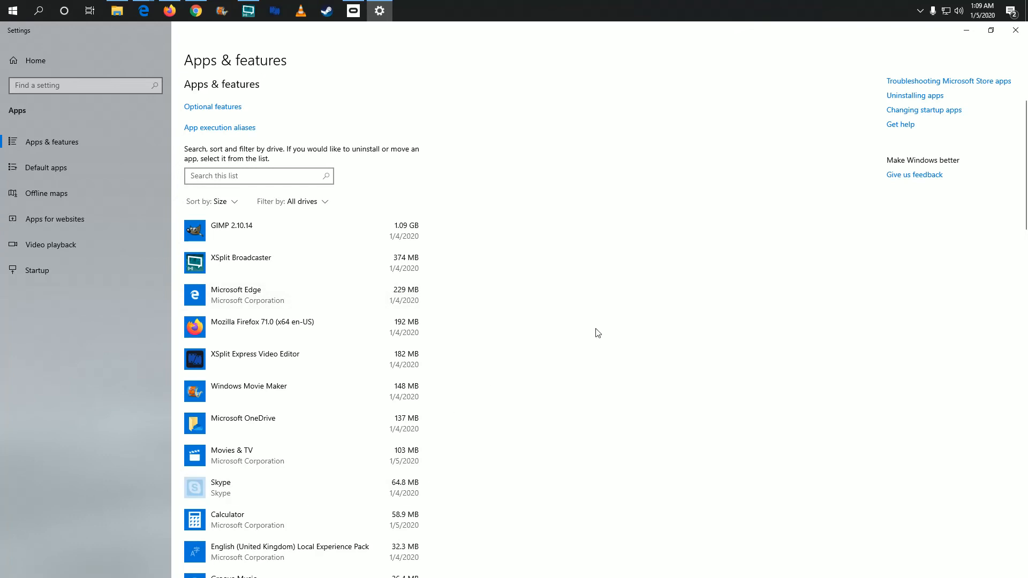
pyautogui.click(208, 202)
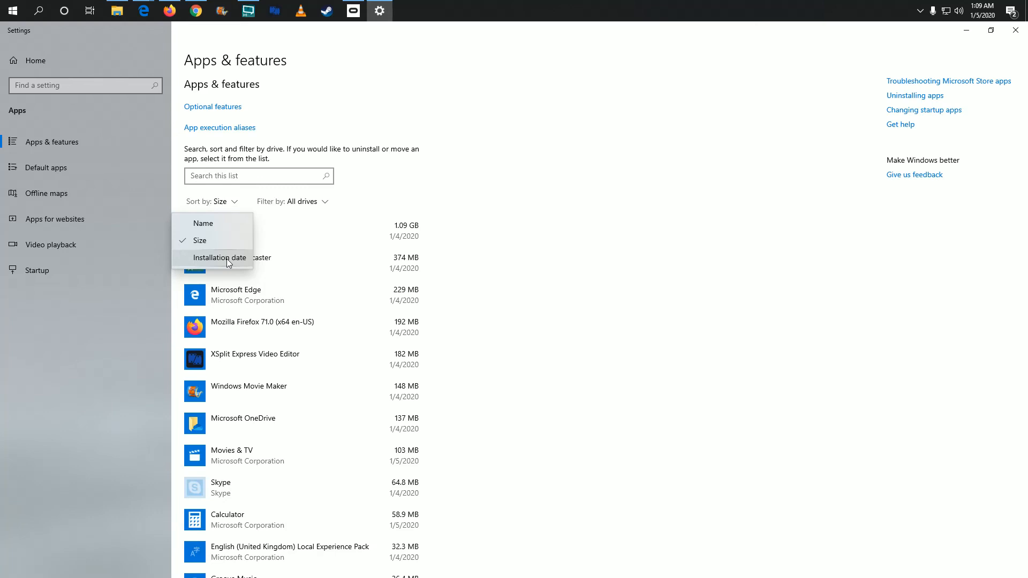
pyautogui.moveTo(584, 254)
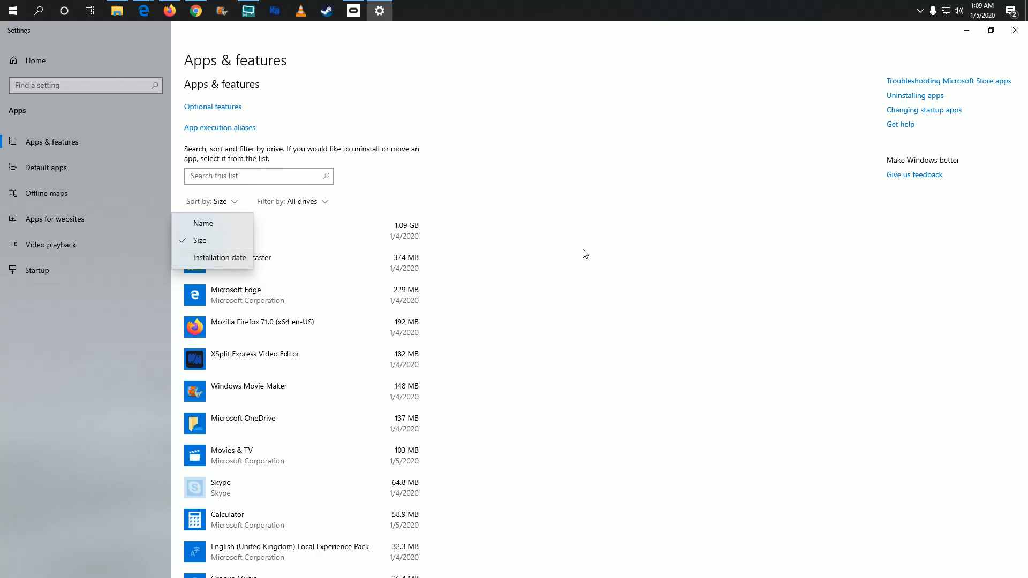
pyautogui.moveTo(589, 251)
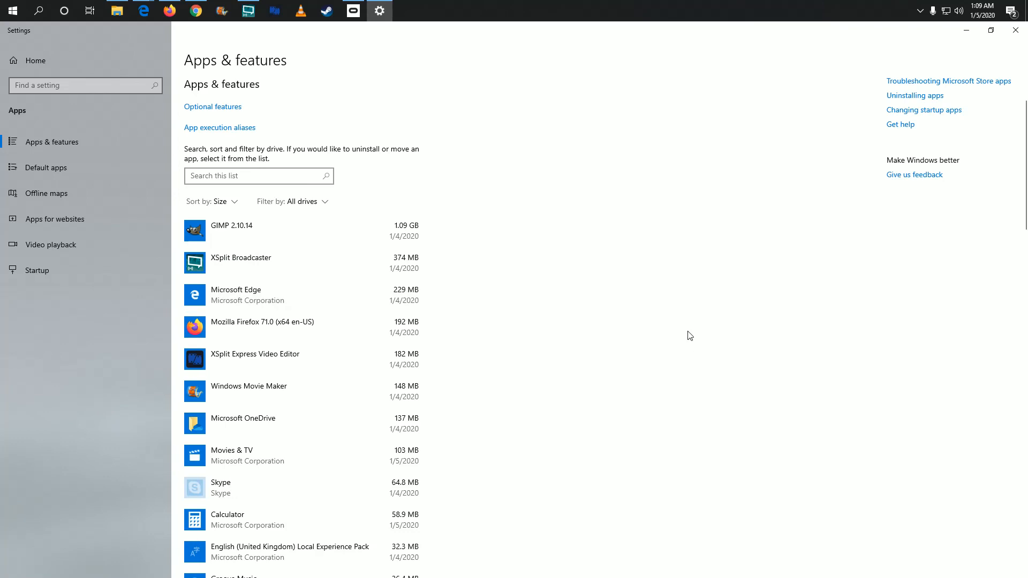
pyautogui.moveTo(688, 314)
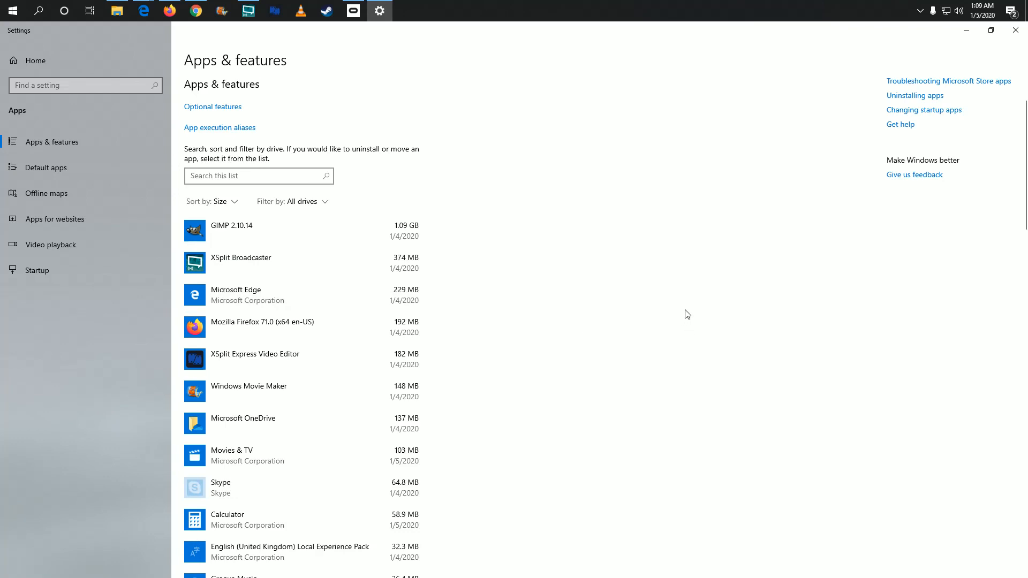
pyautogui.moveTo(703, 300)
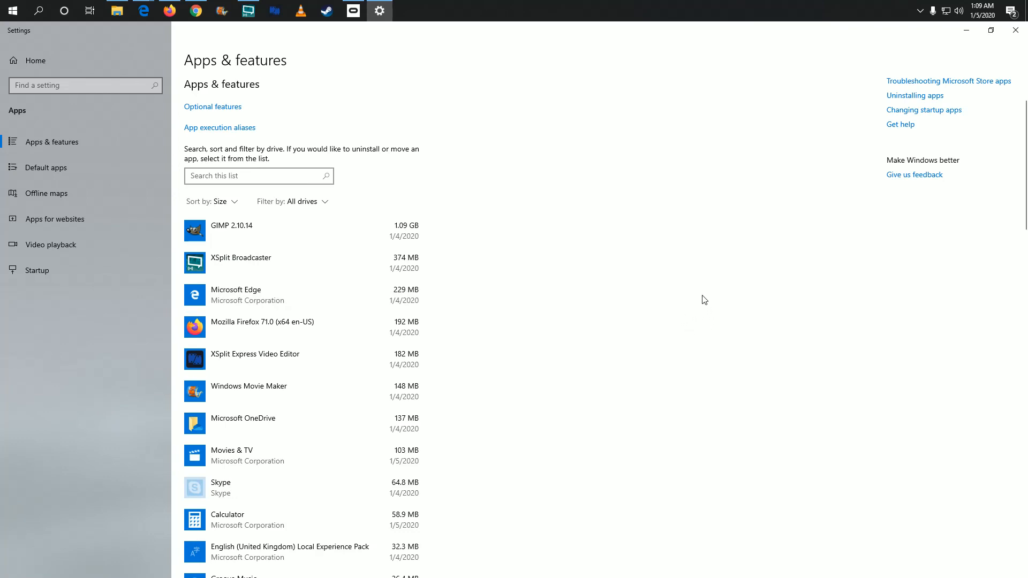